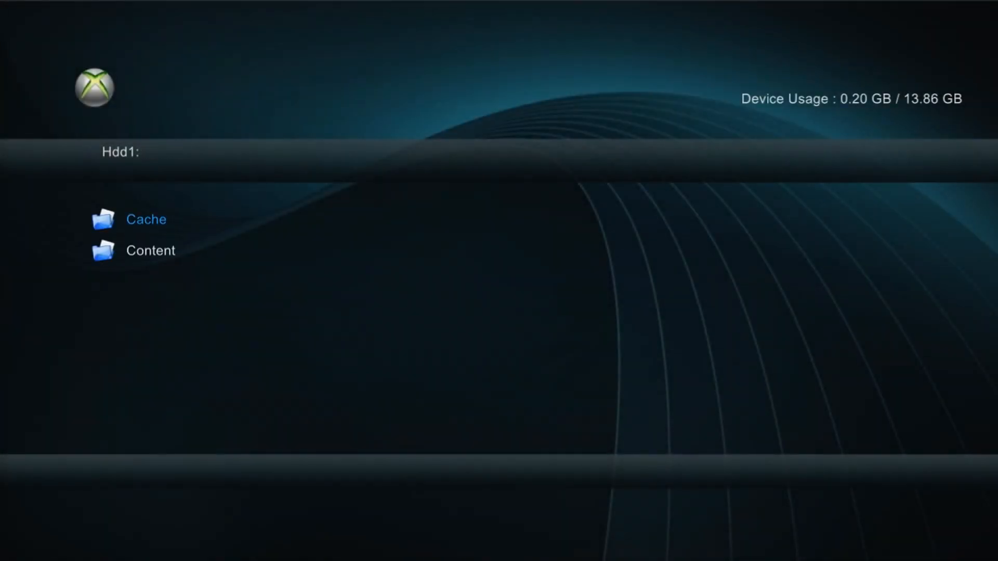
- Browse Hdd1: showing the Cache and Content folders, then launch DashLaunch
{"action": "left_click", "coordinate": [145, 219]}
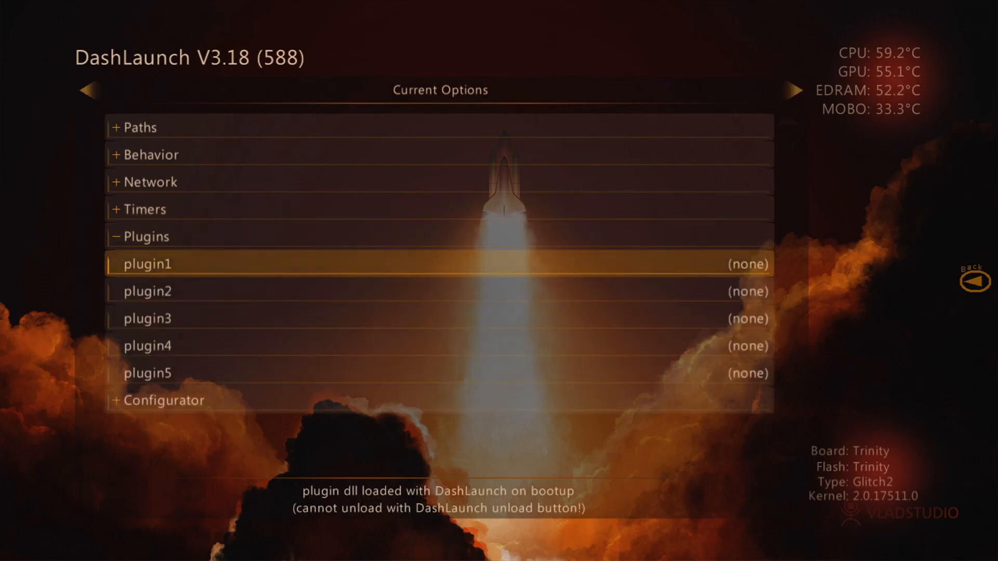
- Move between plugin1 and plugin2 slots, both still set to (none)
{"action": "key", "text": "Down"}
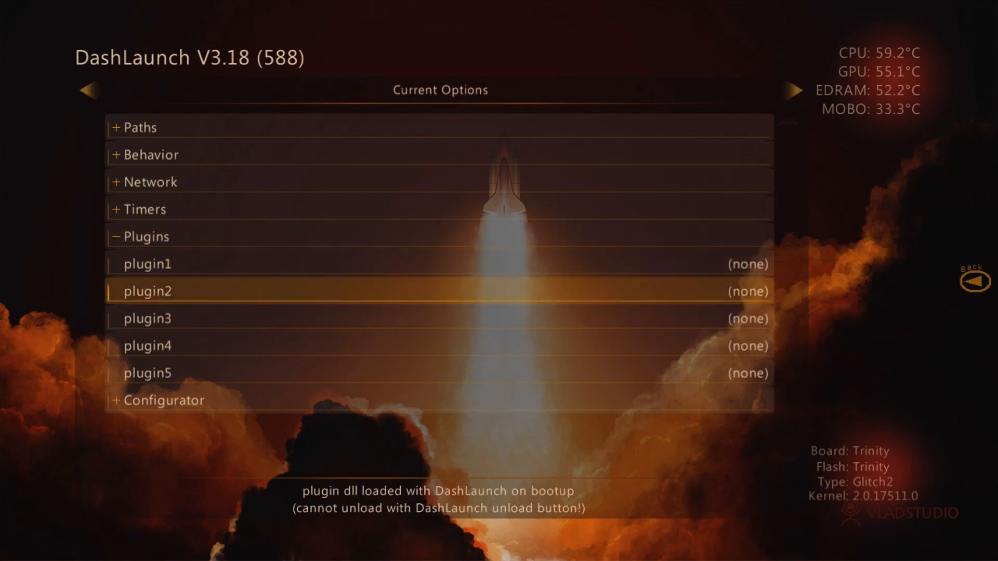
{"action": "key", "text": "Up"}
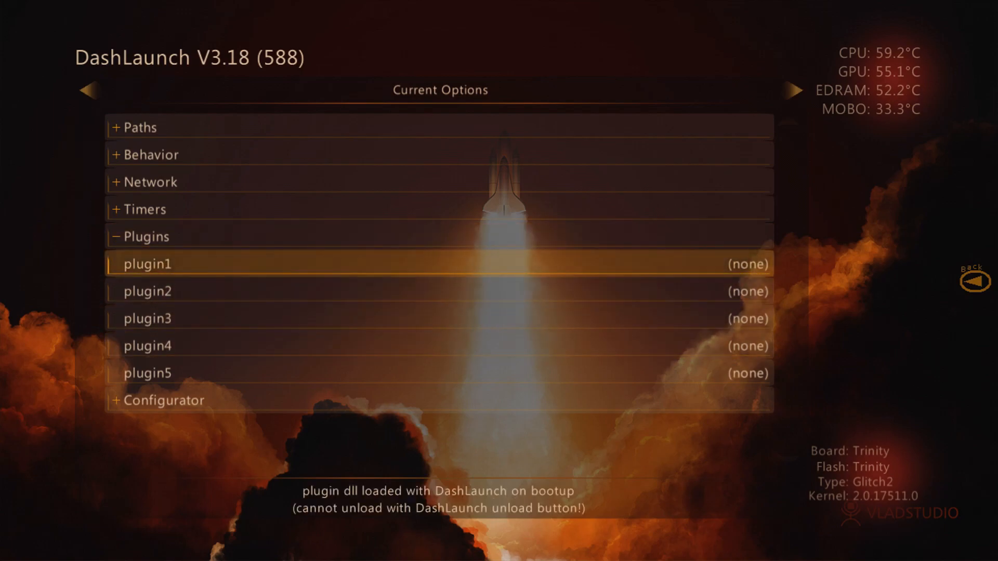